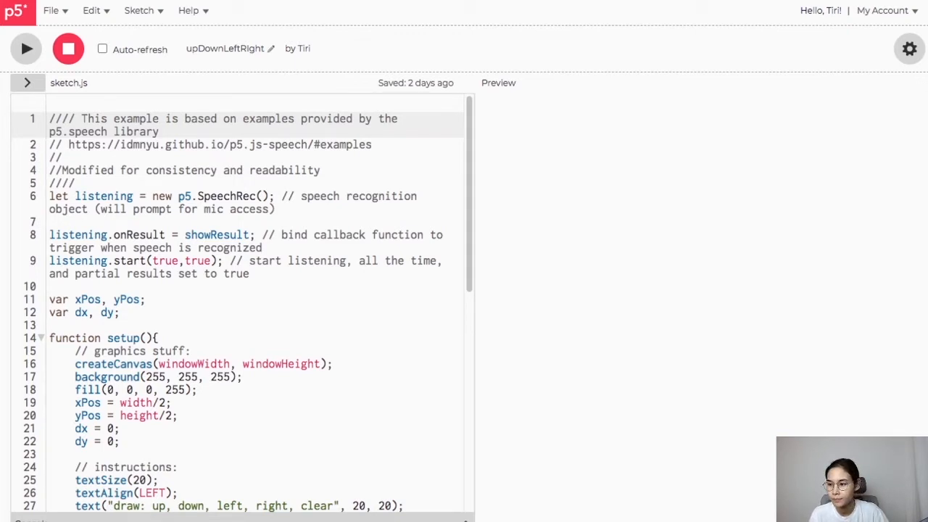
- Run the voice-drawing sketch to test spoken direction commands, then stop it
click(26, 49)
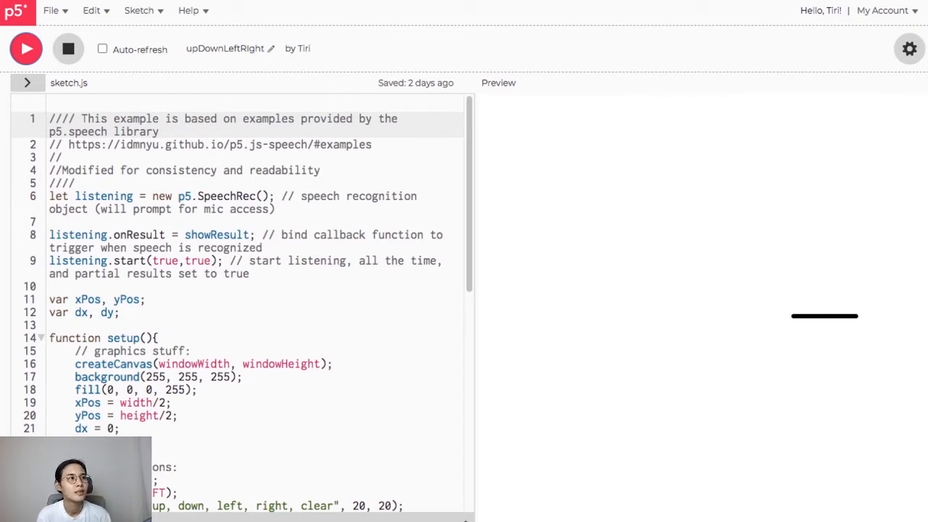
click(26, 49)
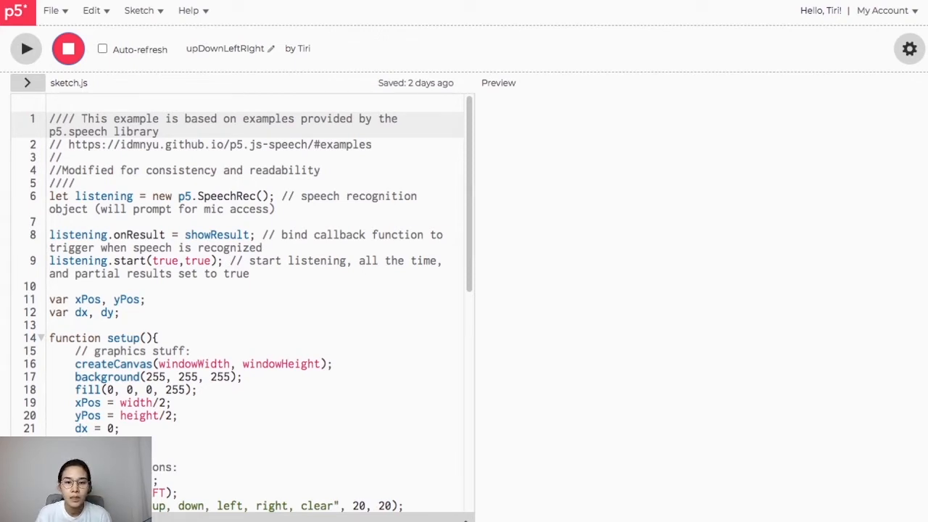
- Scroll through the sketch code to review the showResult speech handler
scroll(down, 3)
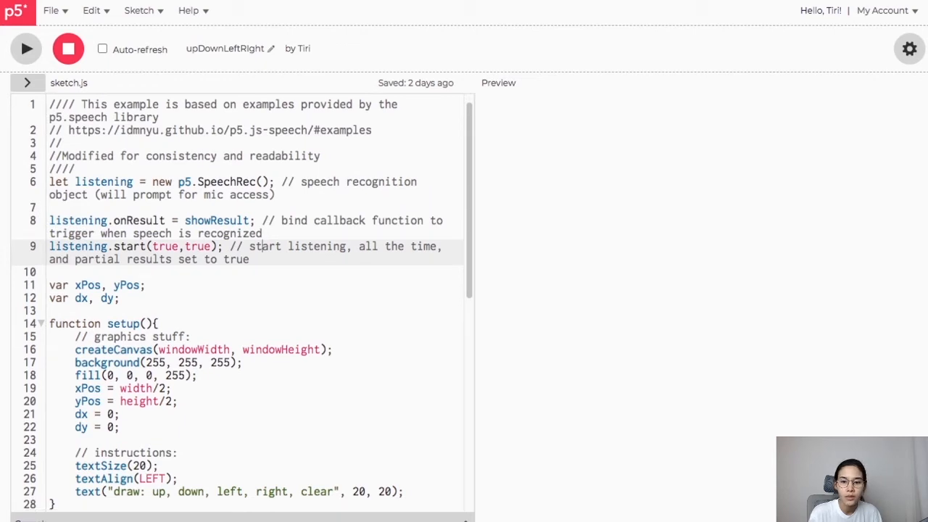
scroll(down, 3)
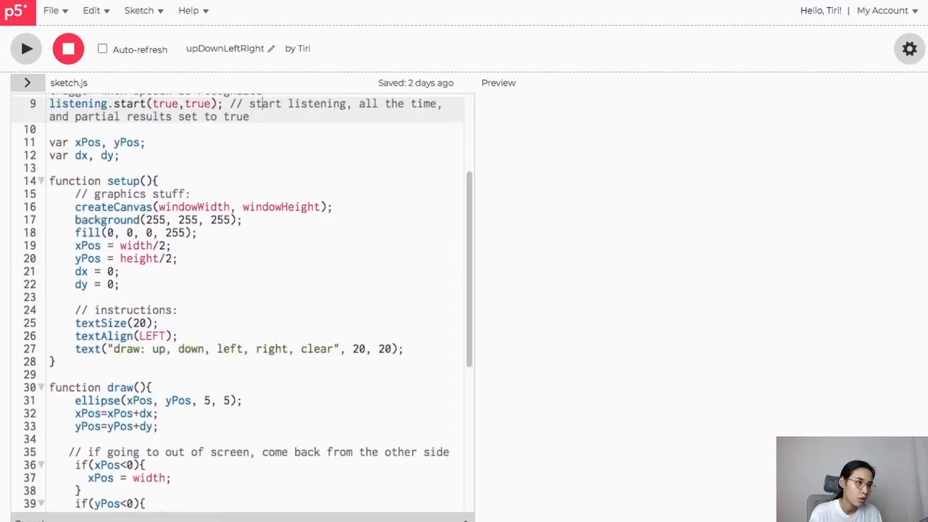
scroll(down, 3)
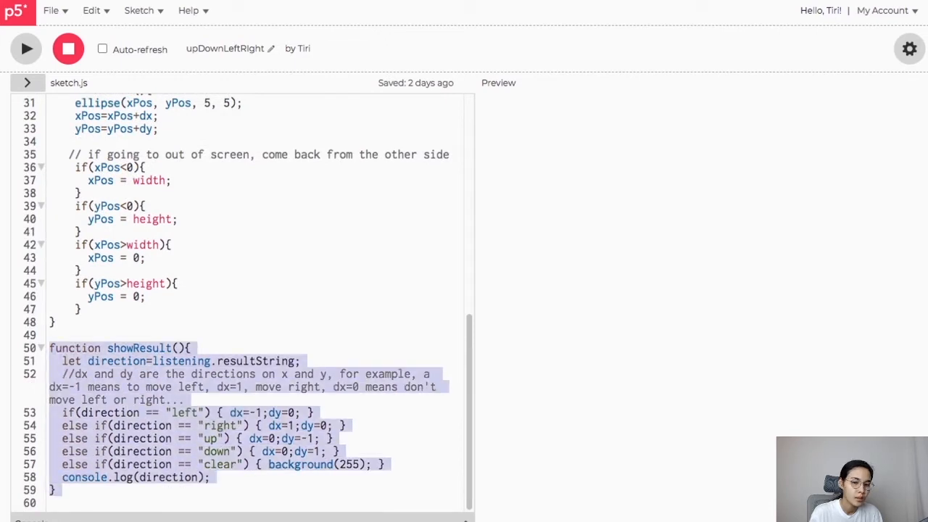
click(188, 348)
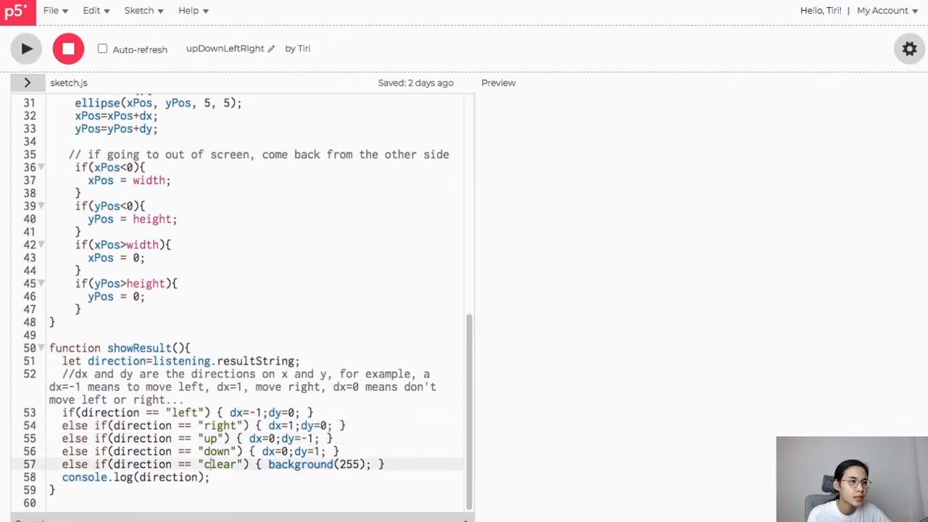
scroll(up, 3)
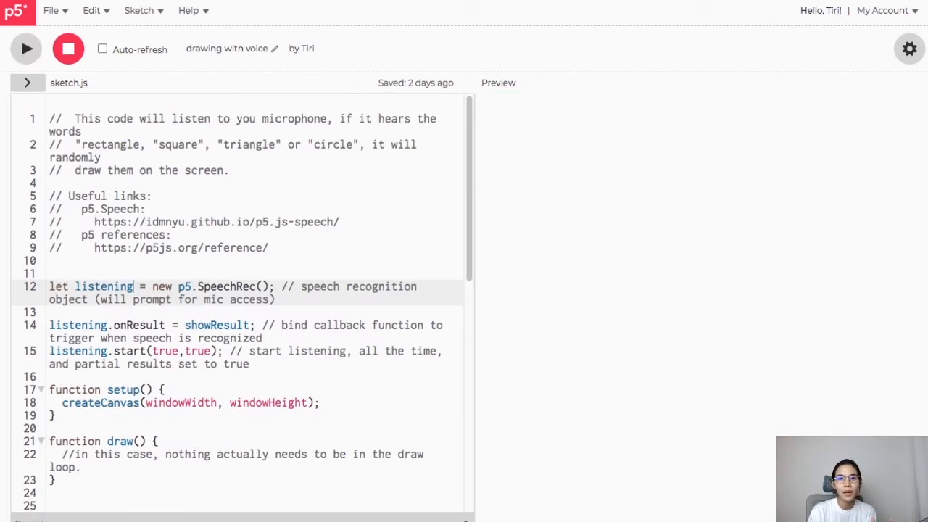
scroll(down, 3)
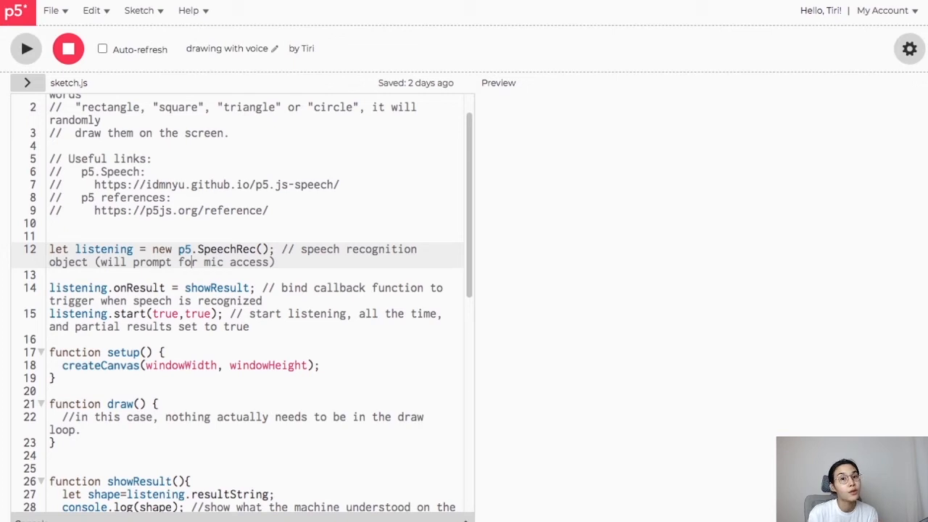
scroll(down, 3)
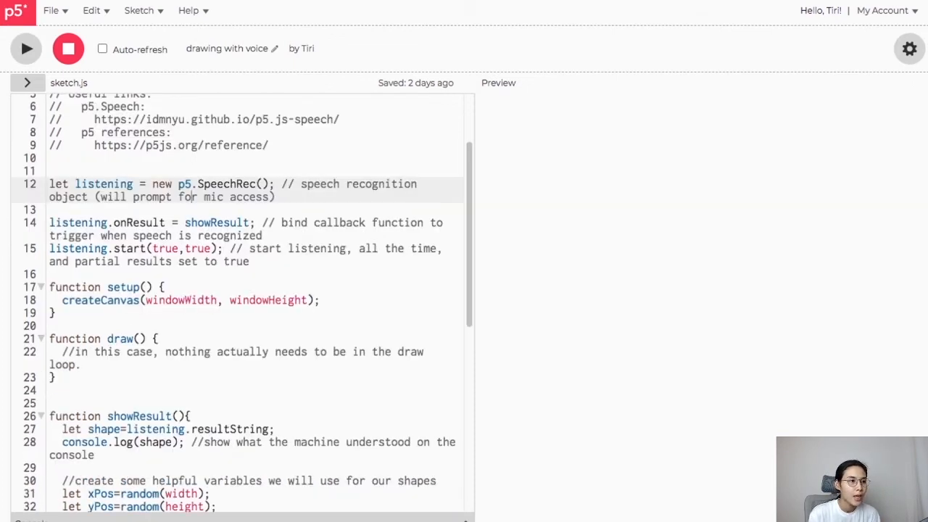
scroll(down, 3)
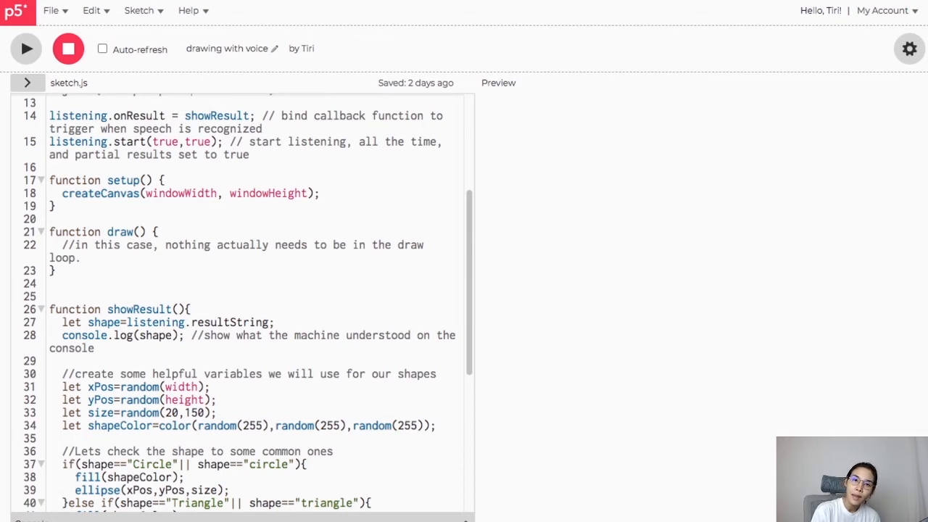
scroll(up, 3)
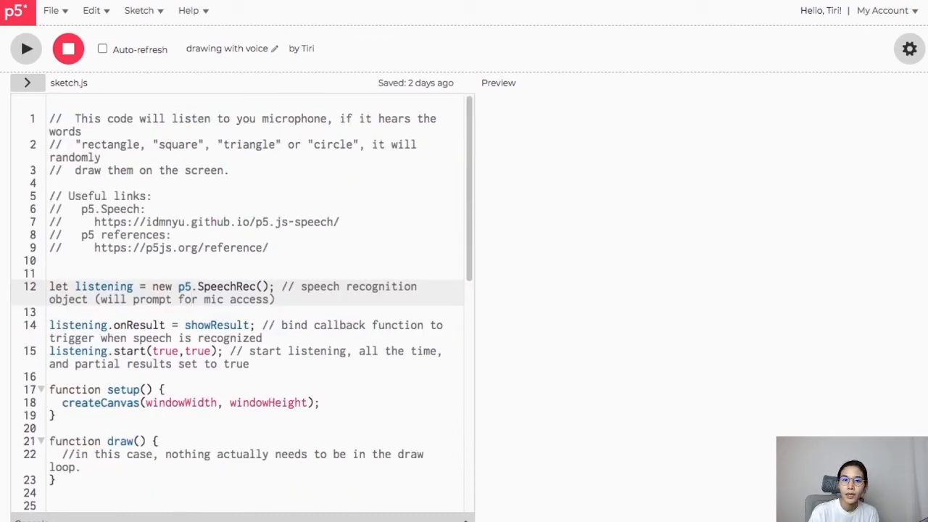